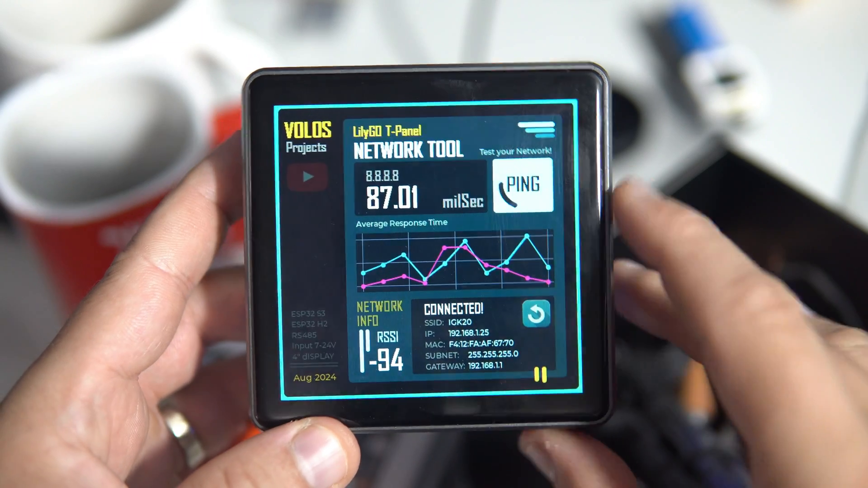
Step: Ping 8.8.8.8 from the T-Panel and read the 87.01 ms response time and Network Info
click(534, 315)
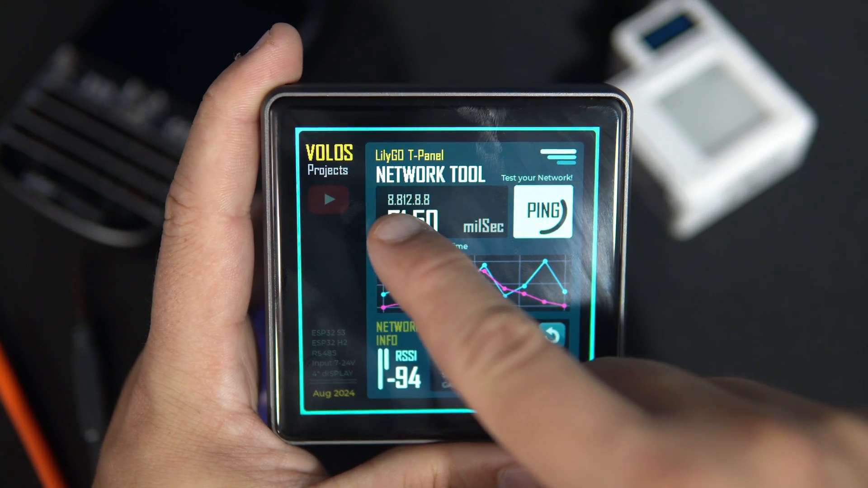
Step: Enter the invalid address 8.812.8.8, confirm it, and ping so the result reads ERROR
click(542, 211)
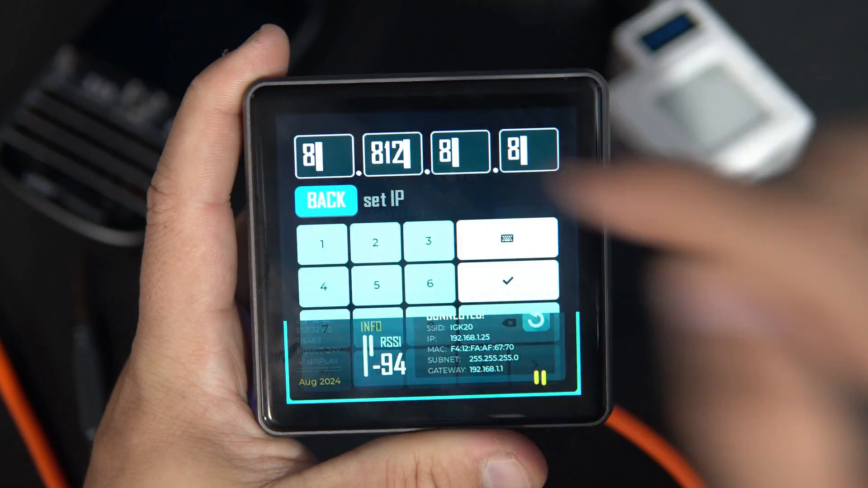
click(505, 243)
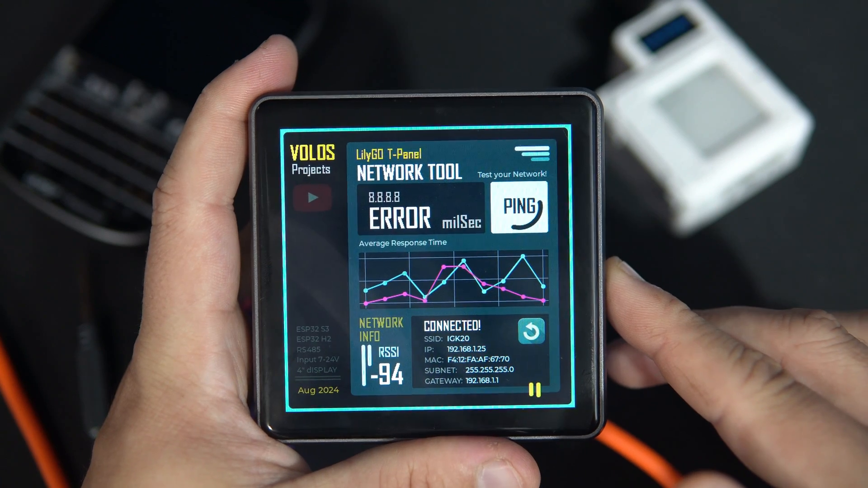
click(519, 209)
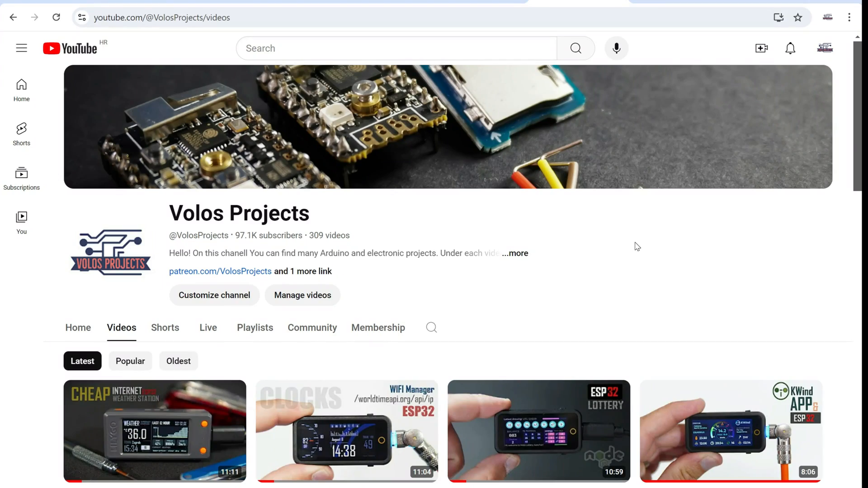
mouse_move(668, 246)
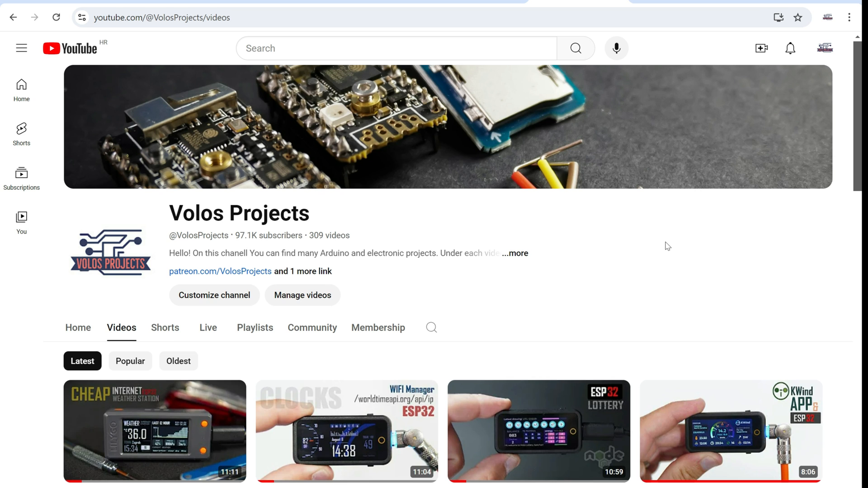
scroll(down, 3)
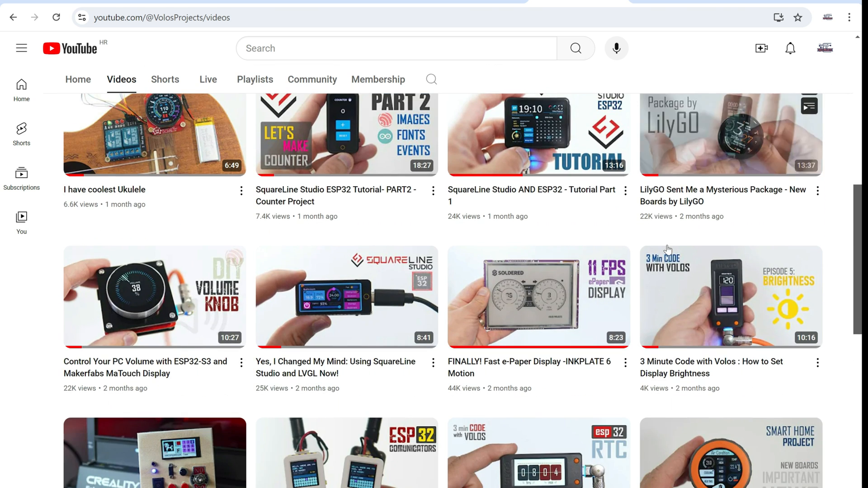
scroll(down, 3)
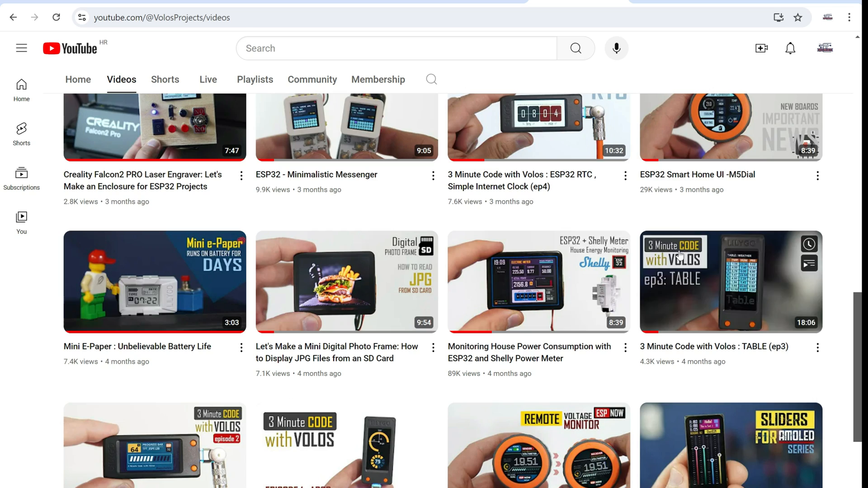
scroll(down, 3)
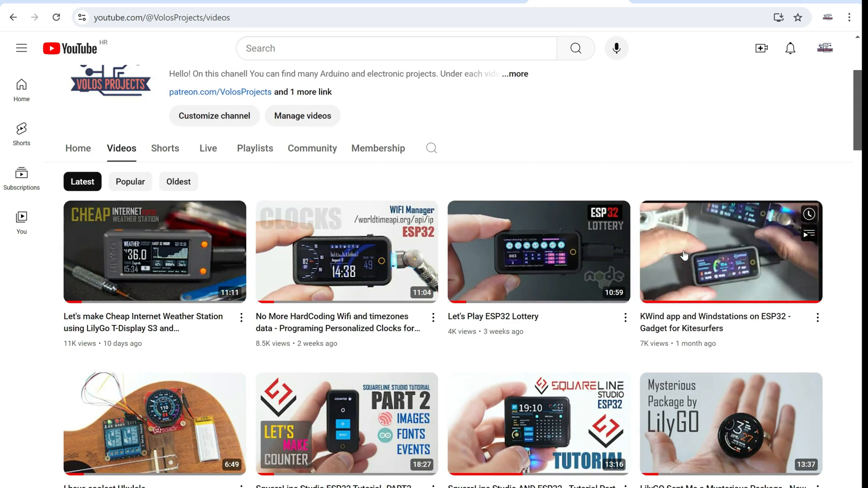
scroll(down, 3)
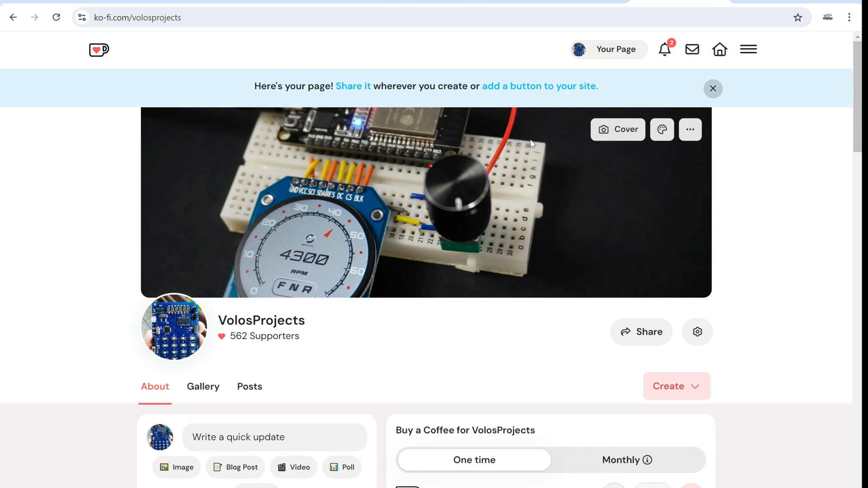
mouse_move(541, 134)
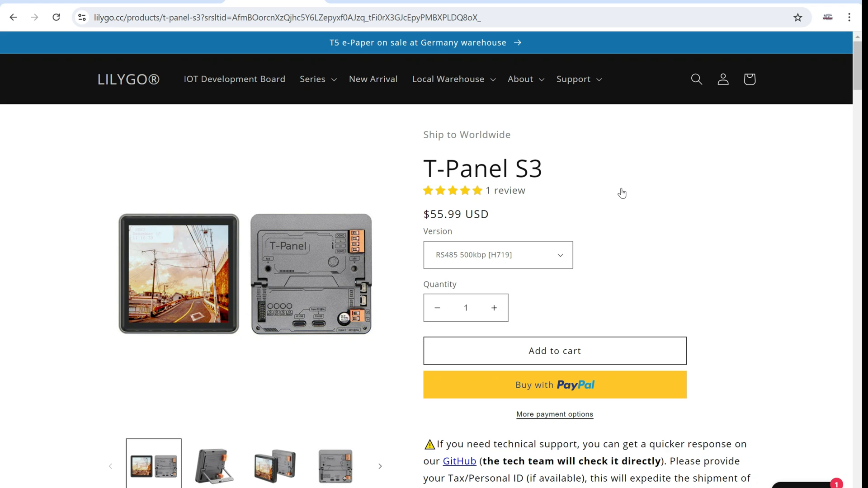
Step: Scroll the T-Panel S3 product page down to its specifications and GitHub link
scroll(down, 3)
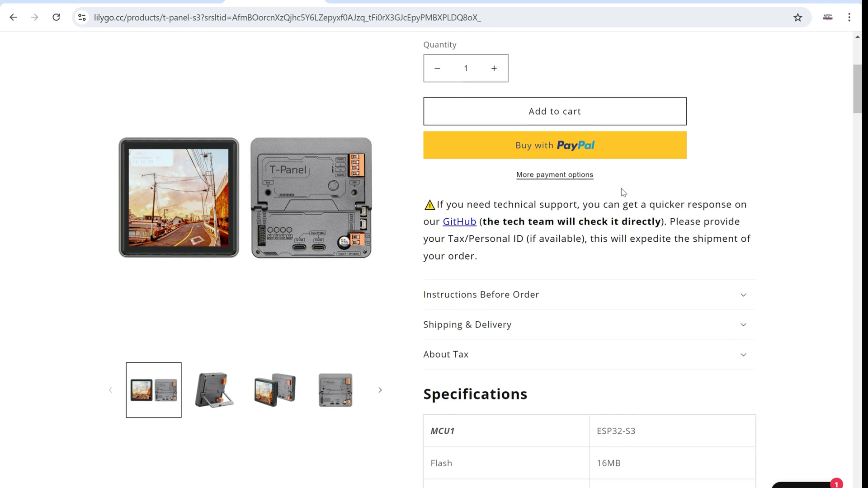
scroll(down, 3)
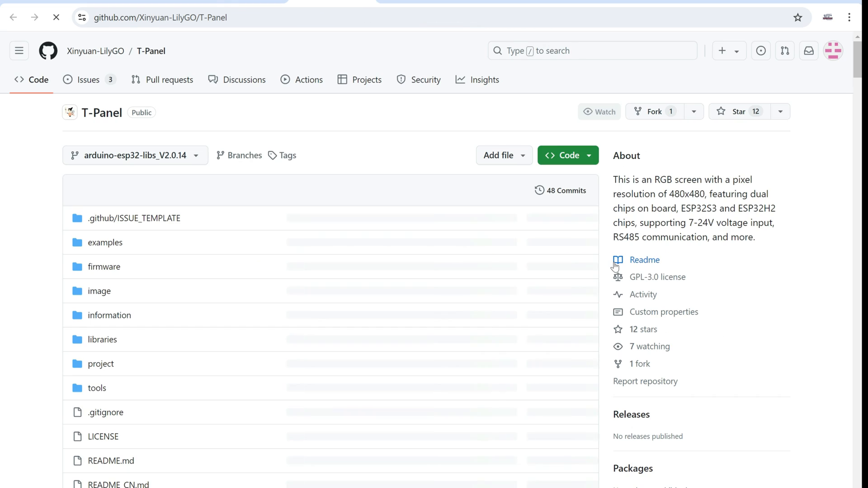
Step: Look into the repository's libraries folder and return to the T-Panel main page
click(562, 155)
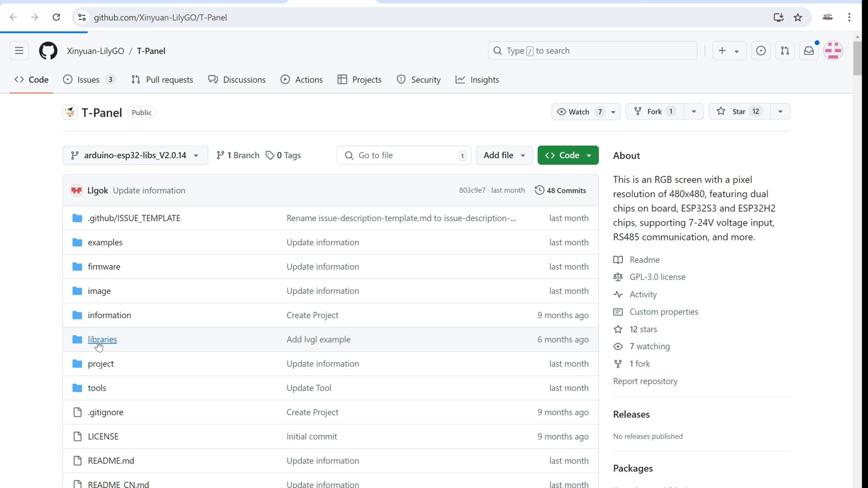
click(103, 339)
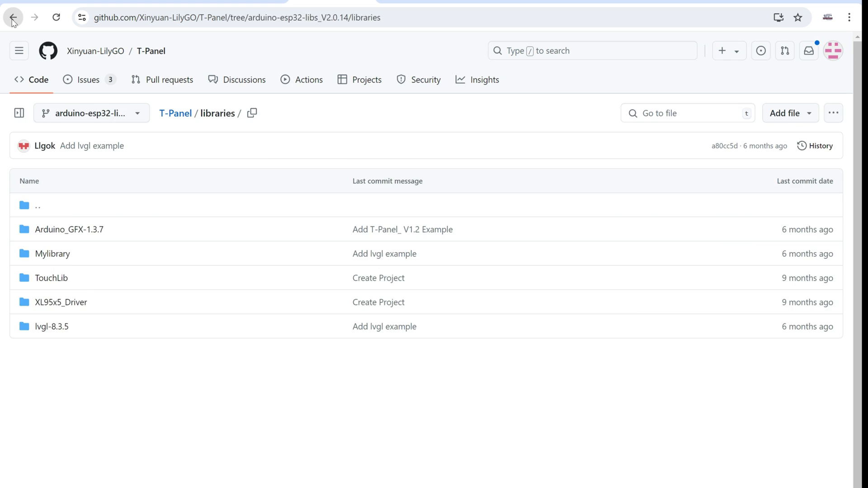
click(11, 17)
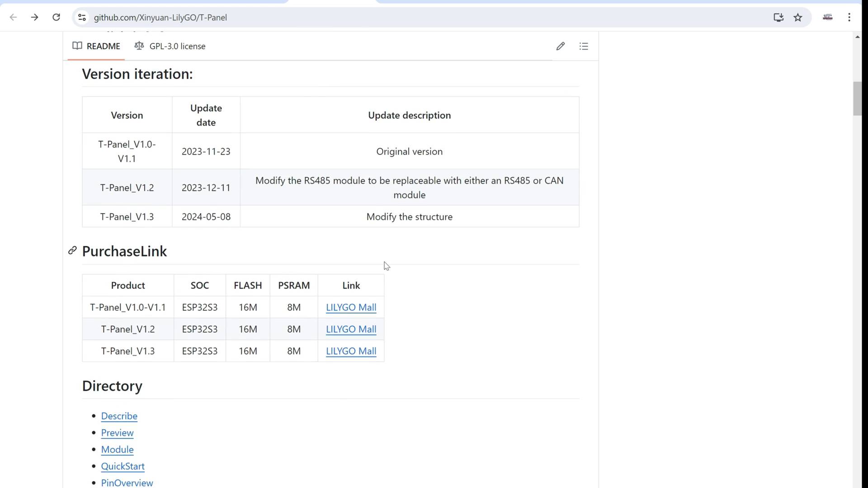
Step: Reach the README's ESP32-S3 settings table and select the PSRAM value QSPI PSRAM
scroll(down, 3)
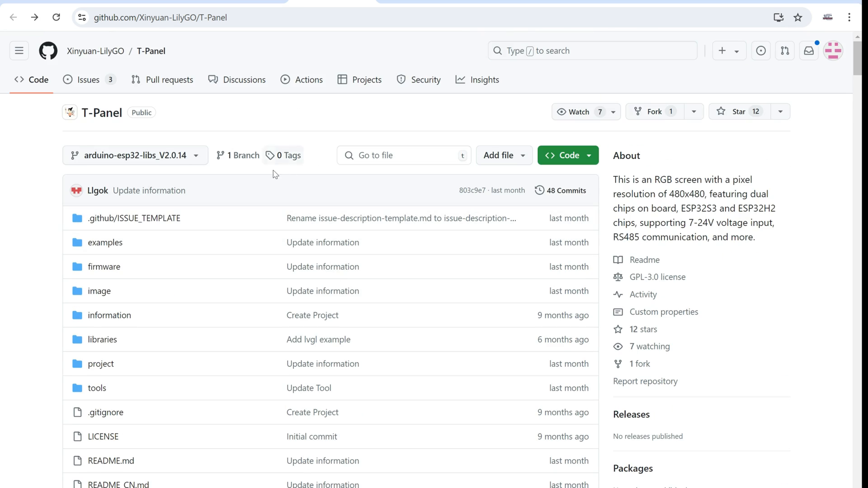
scroll(down, 3)
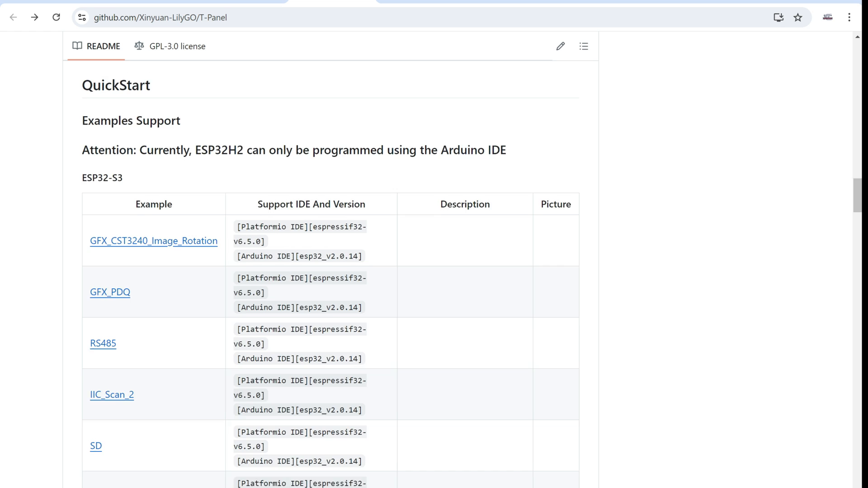
scroll(down, 3)
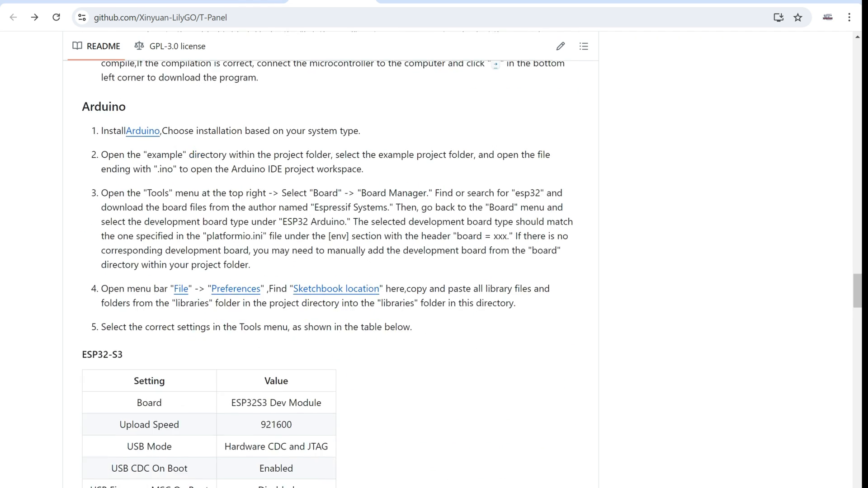
scroll(down, 3)
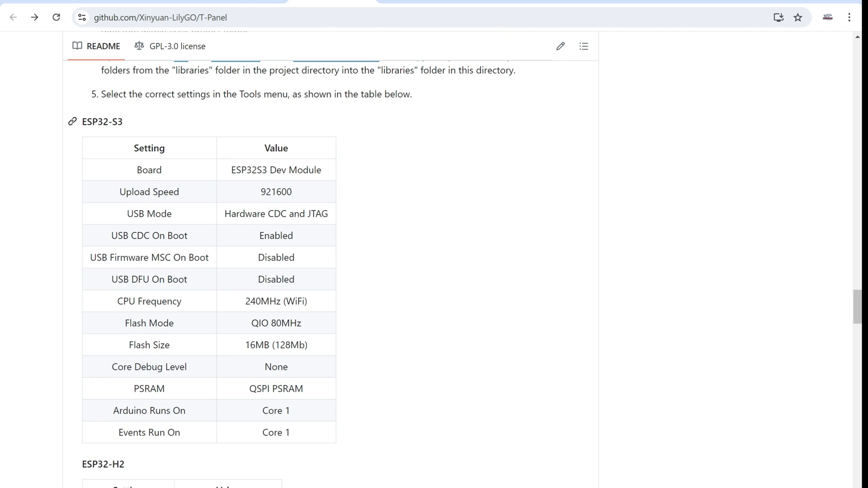
mouse_move(318, 381)
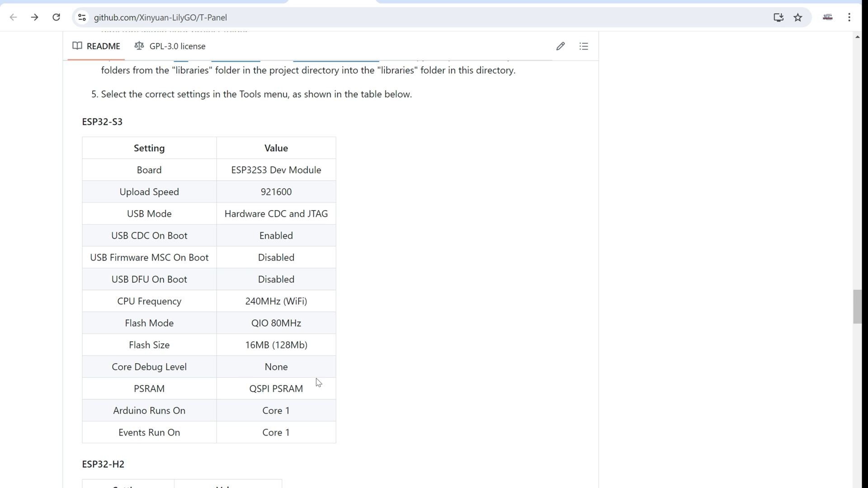
mouse_move(309, 395)
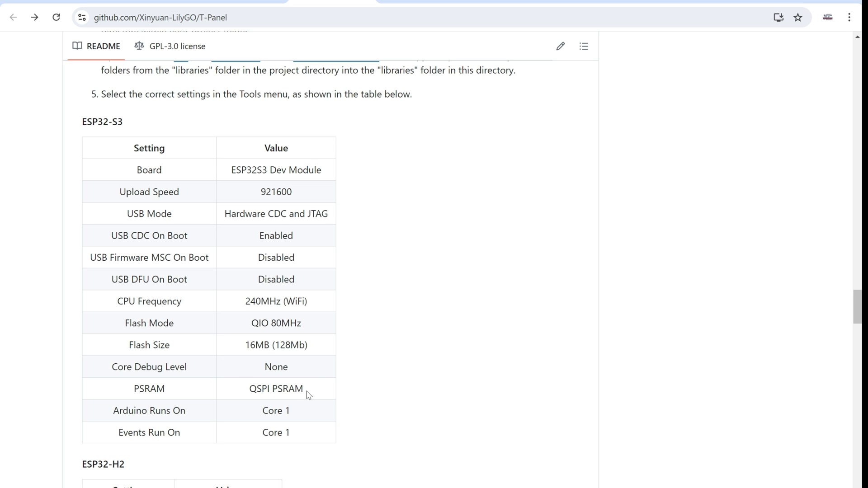
double_click(276, 388)
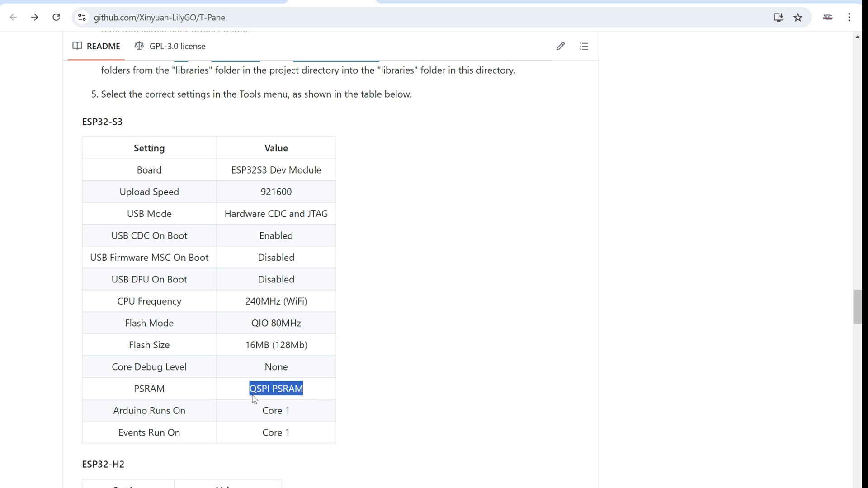
mouse_move(445, 413)
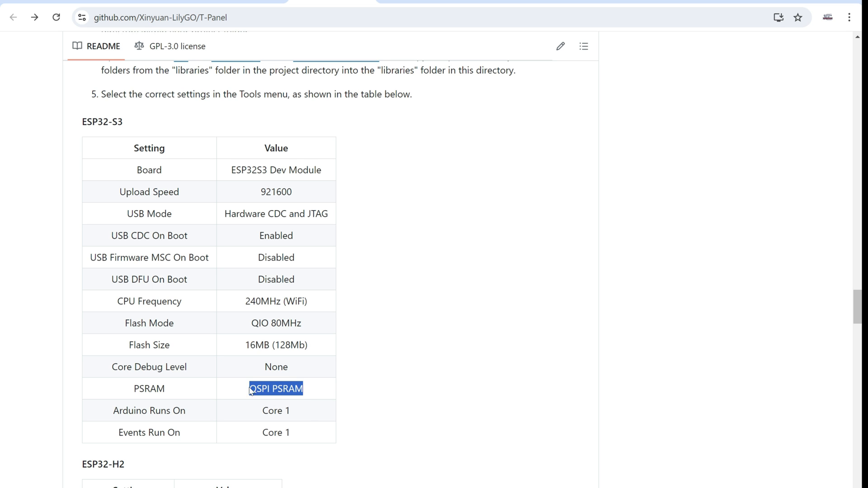
mouse_move(214, 398)
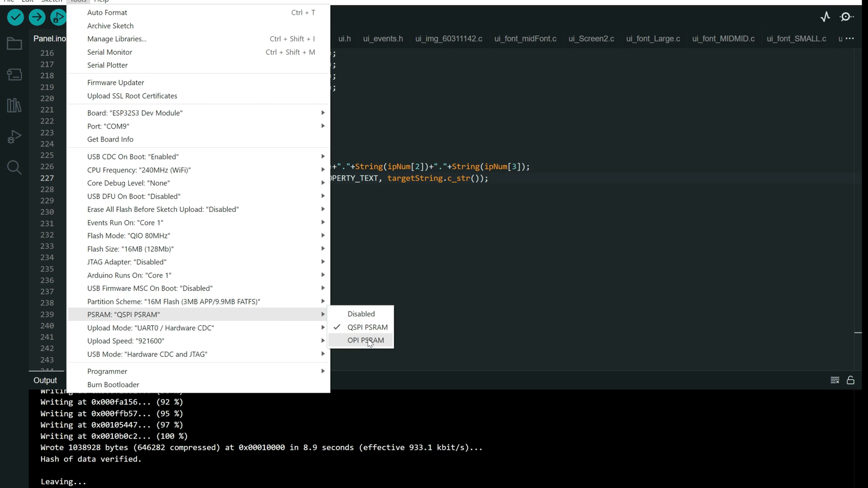
mouse_move(368, 346)
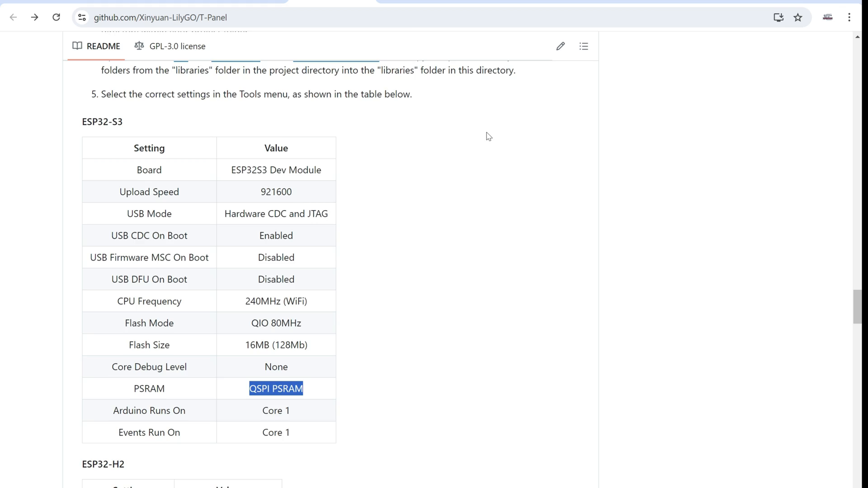
Step: Show the repository's examples folder listing ESP32H2_BLE_Test, Lvgl, RS485, SD and Wifi sketches
scroll(down, 3)
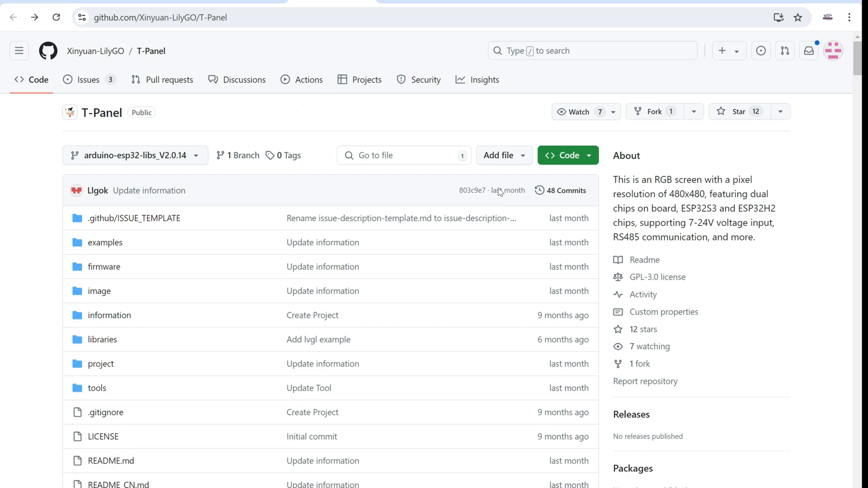
scroll(down, 3)
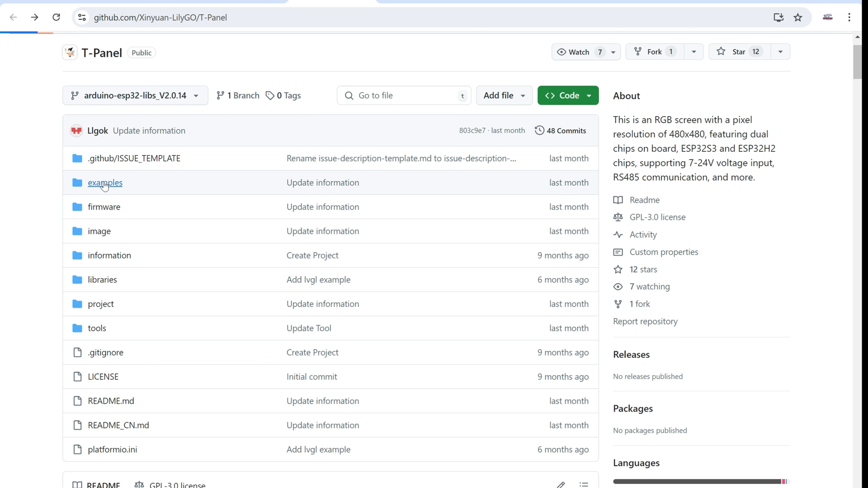
click(105, 182)
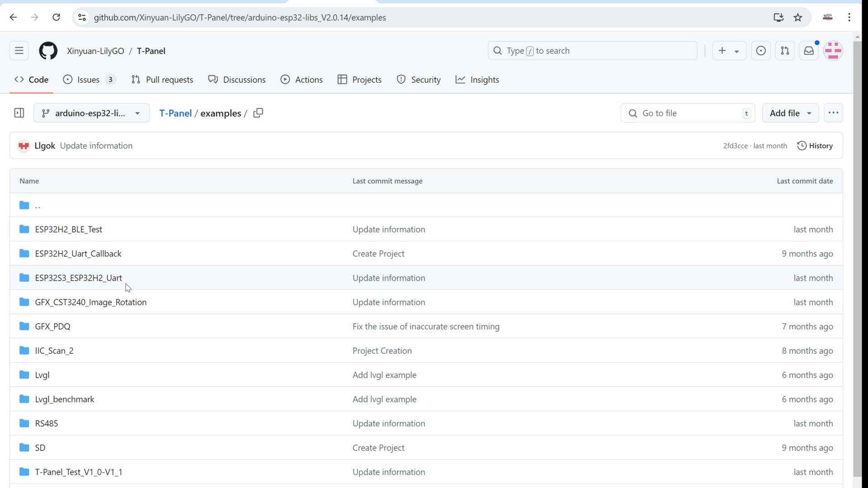
scroll(down, 3)
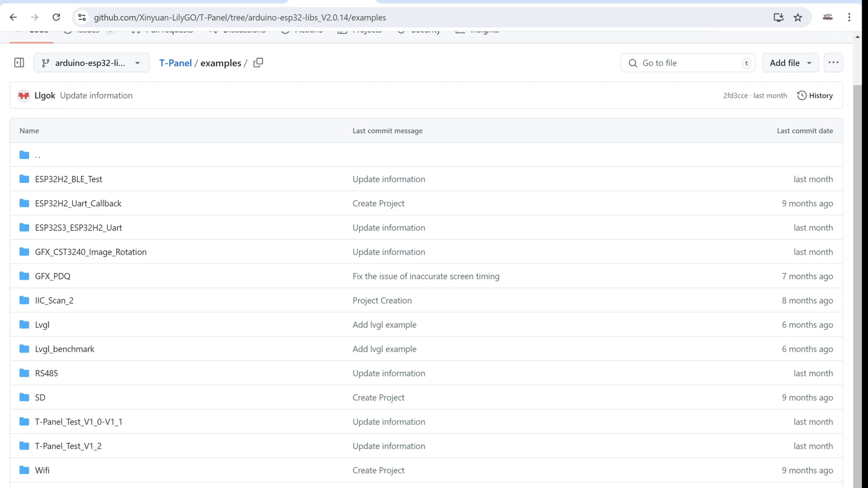
mouse_move(405, 466)
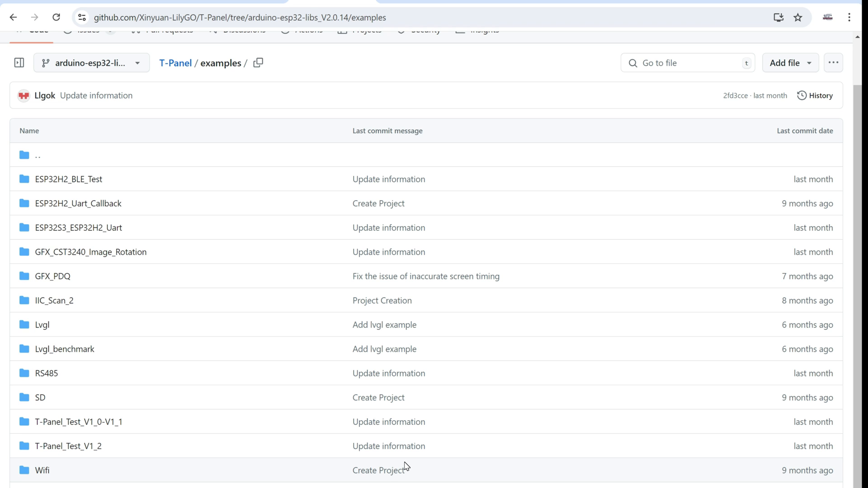
mouse_move(42, 324)
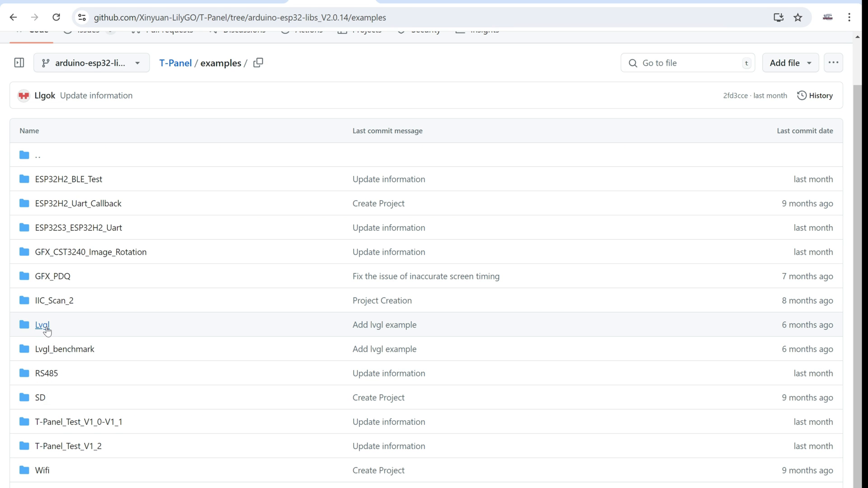
Step: Show the Lvgl example project's source files
click(42, 325)
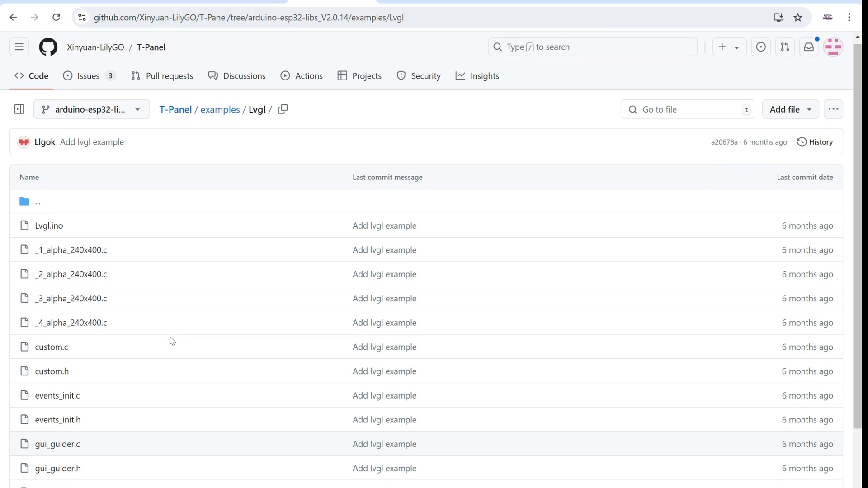
scroll(down, 3)
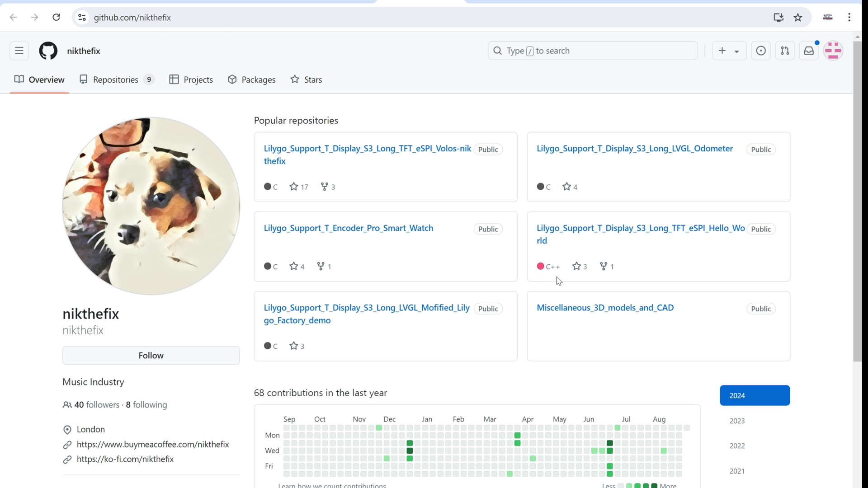
mouse_move(603, 248)
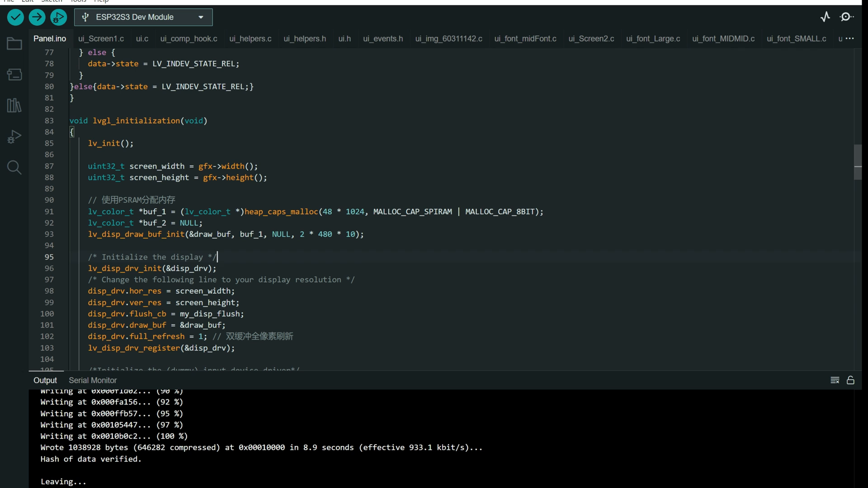
Step: Highlight NULL as the second buffer in lv_disp_draw_buf_init within lvgl_initialization of Panel.ino
double_click(280, 234)
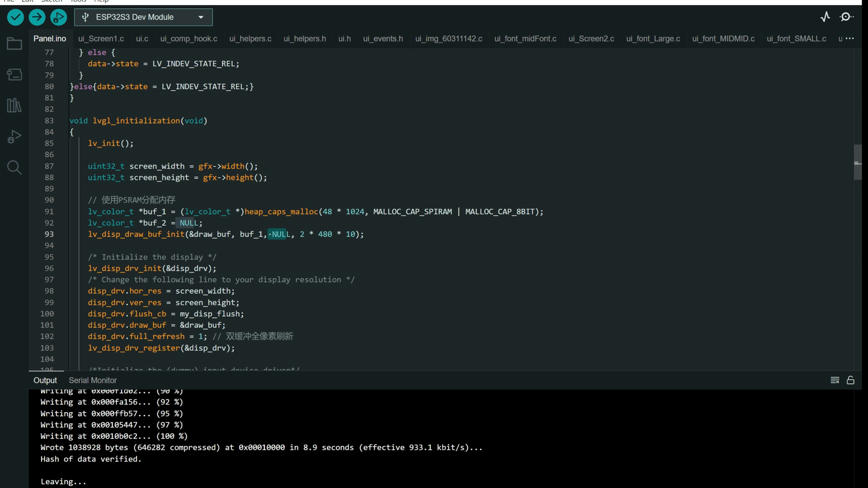
scroll(down, 3)
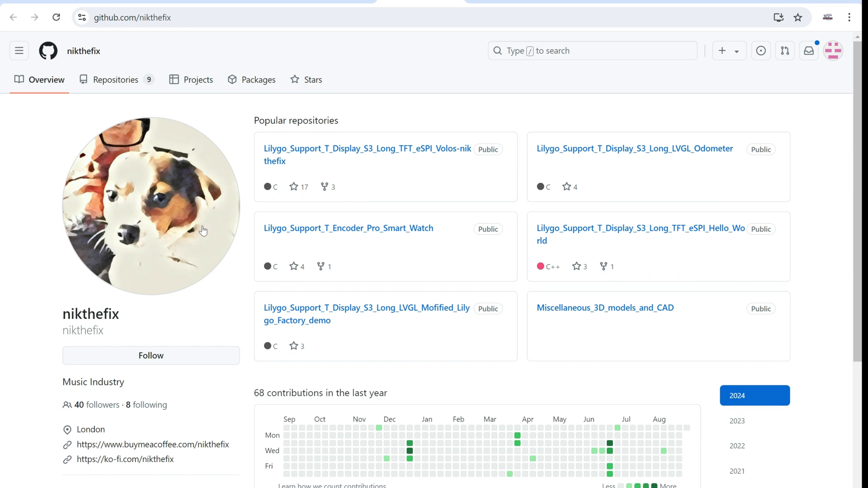
mouse_move(274, 258)
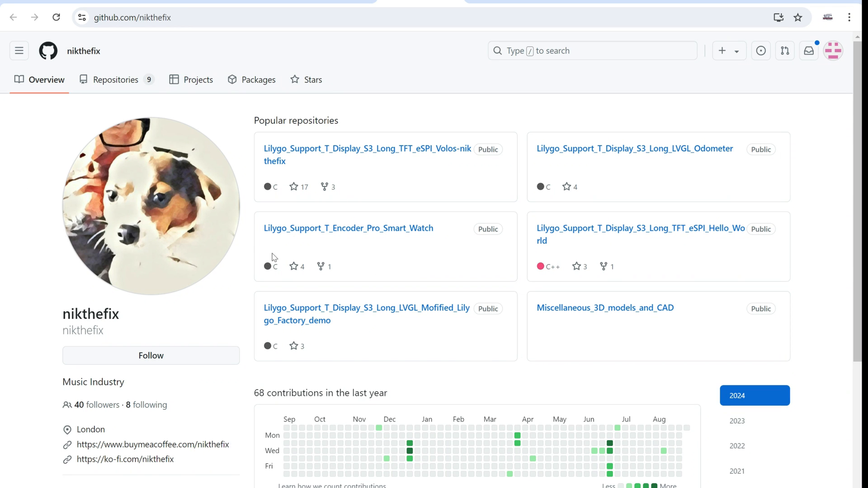
mouse_move(309, 261)
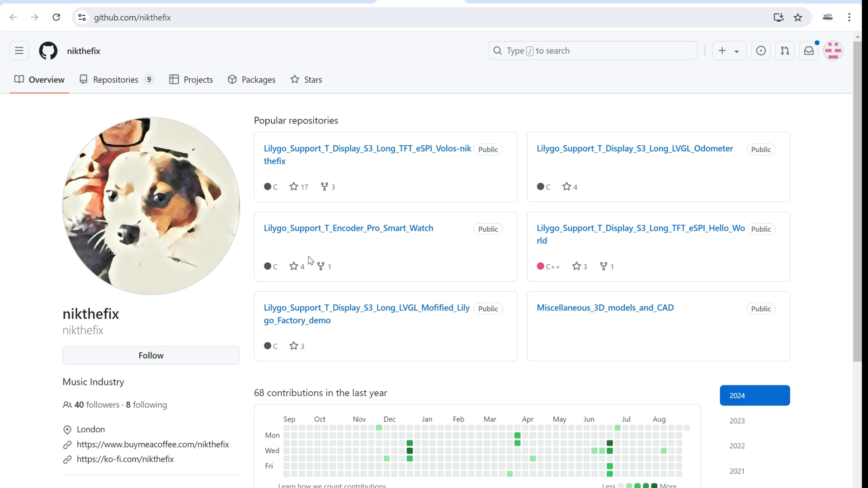